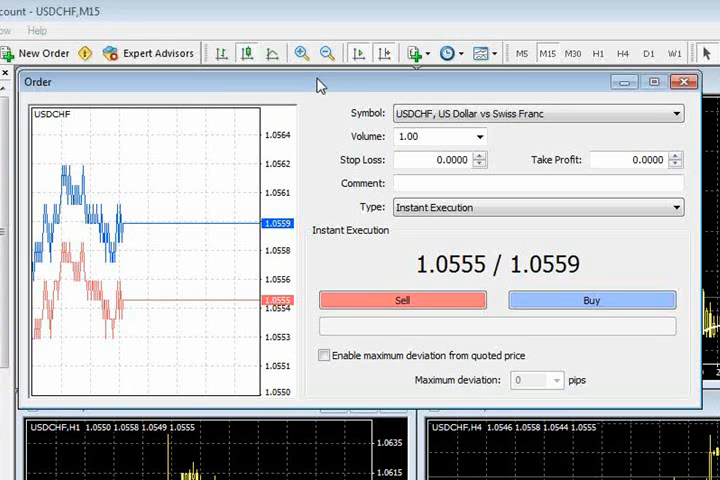
{"action": "mouse_move", "coordinate": [488, 168]}
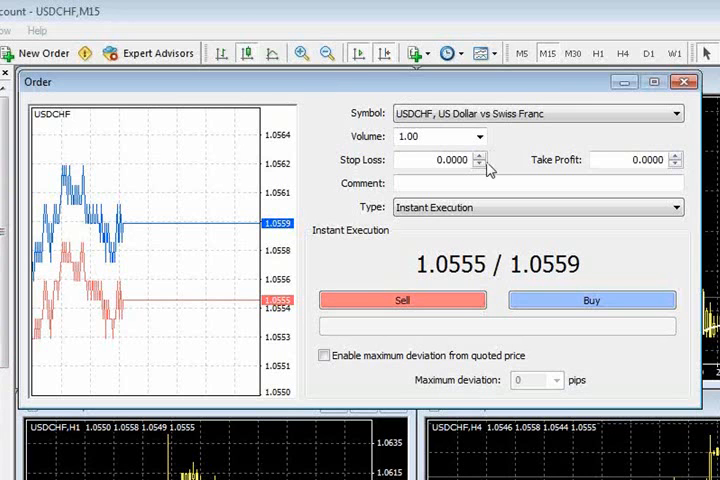
{"action": "mouse_move", "coordinate": [568, 178]}
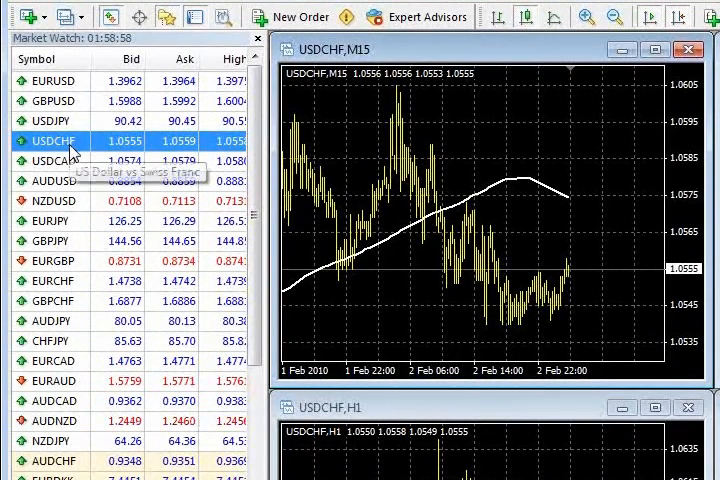
{"action": "mouse_move", "coordinate": [64, 160]}
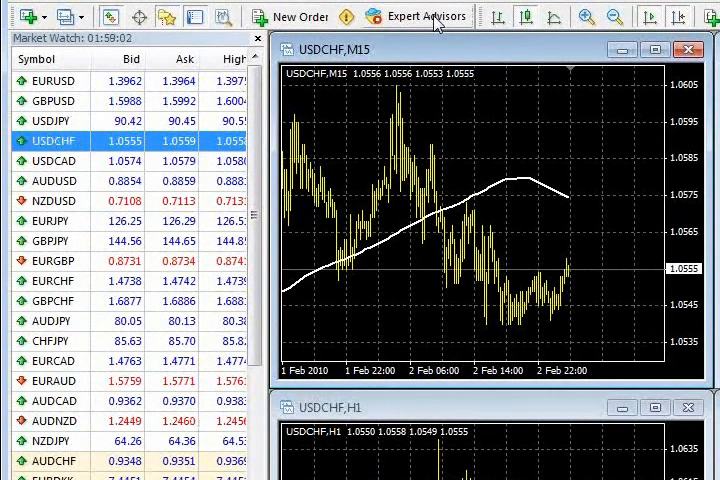
- Show GBPUSD on the M15 chart by choosing it in Market Watch
{"action": "left_click", "coordinate": [288, 16]}
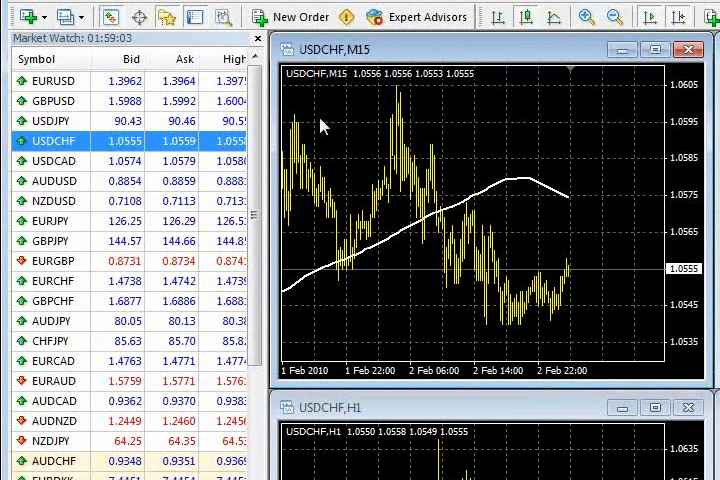
{"action": "mouse_move", "coordinate": [48, 140]}
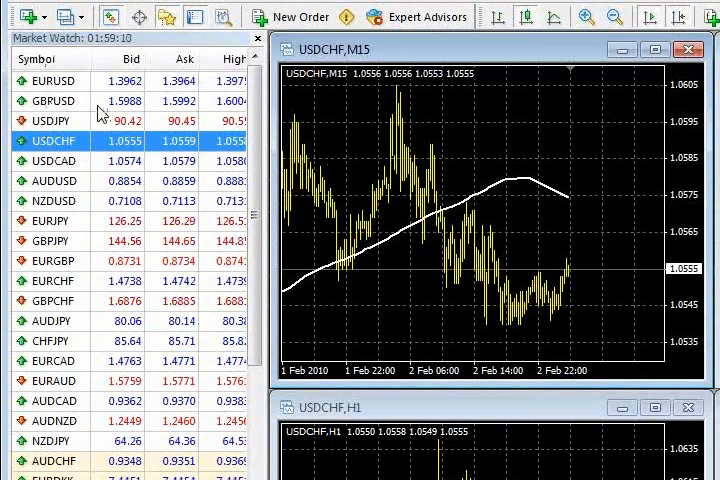
{"action": "left_click", "coordinate": [48, 100]}
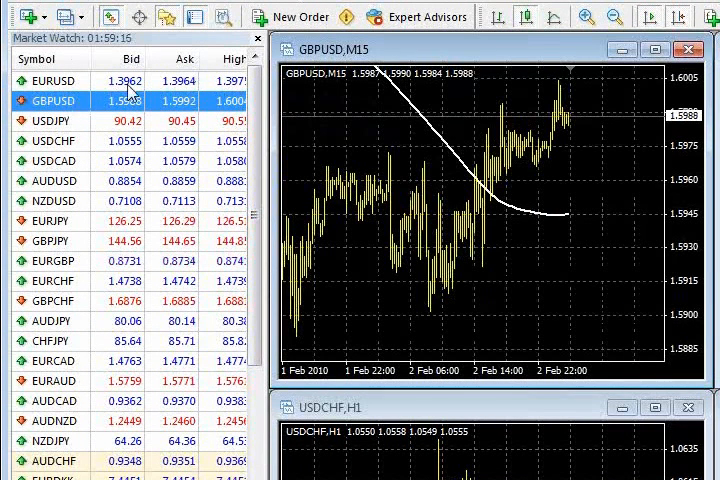
{"action": "left_click", "coordinate": [44, 100]}
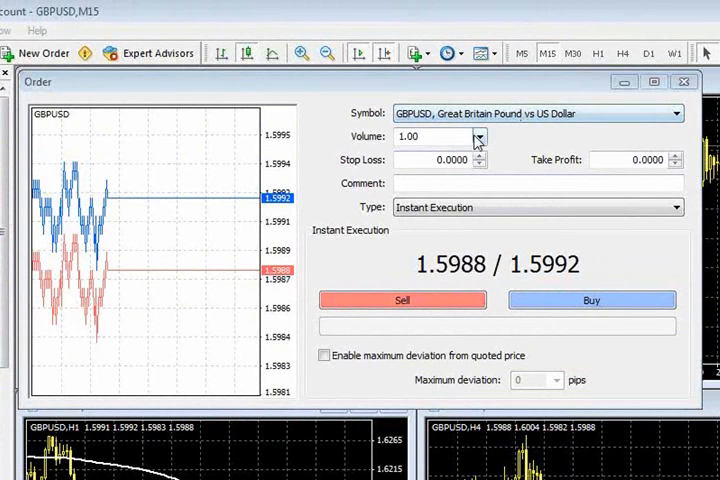
- Review the preset lot sizes in the GBPUSD order ticket, keeping volume 1.00
{"action": "left_click", "coordinate": [480, 136]}
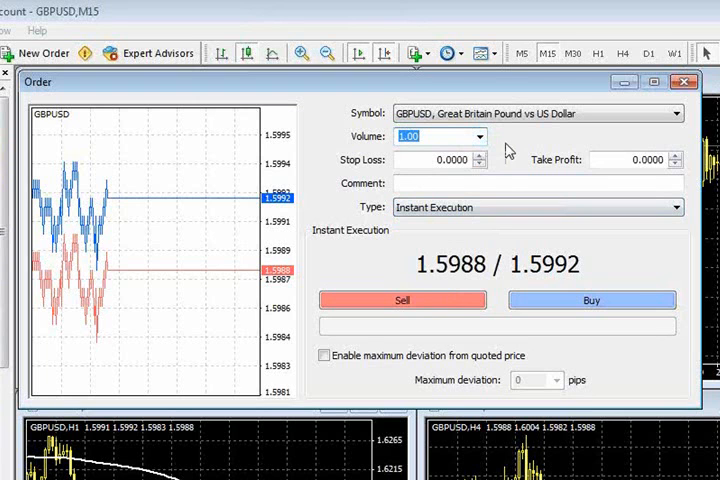
{"action": "left_click", "coordinate": [480, 136]}
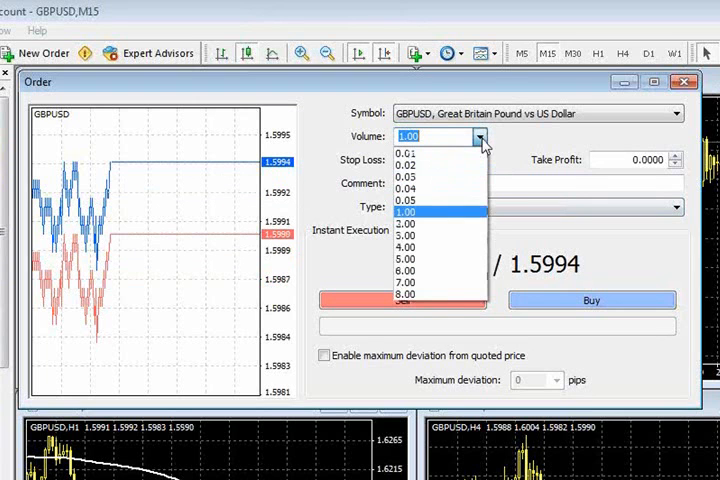
{"action": "mouse_move", "coordinate": [470, 220]}
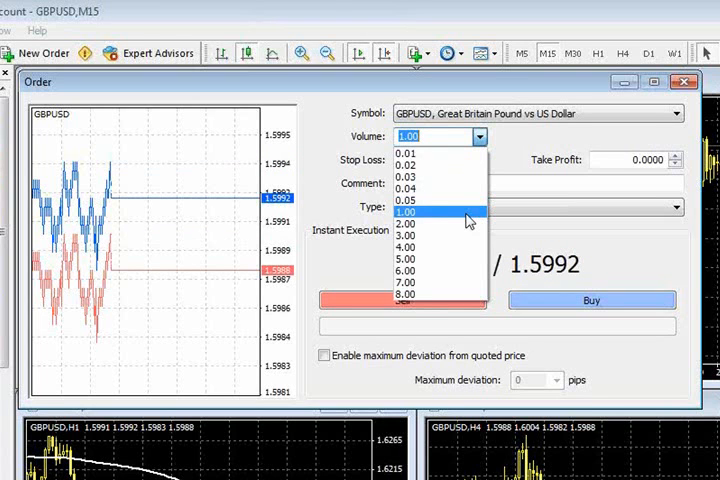
{"action": "mouse_move", "coordinate": [450, 164]}
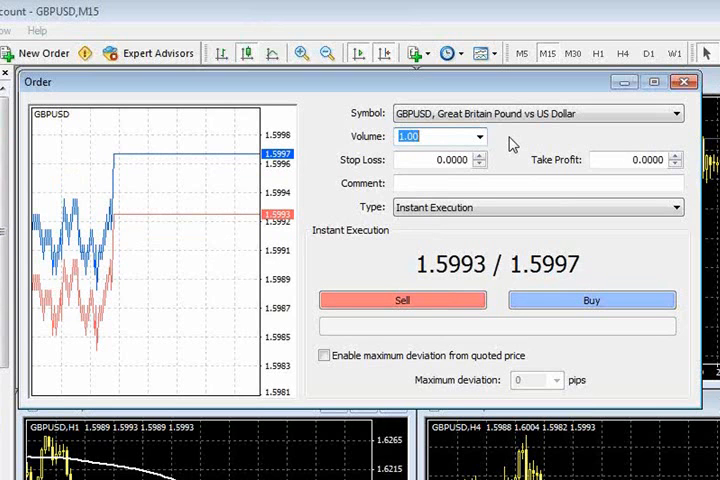
{"action": "mouse_move", "coordinate": [490, 244]}
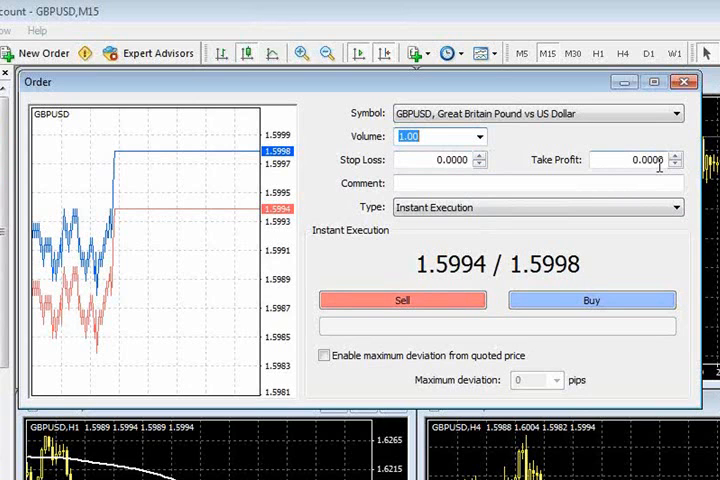
{"action": "mouse_move", "coordinate": [476, 164]}
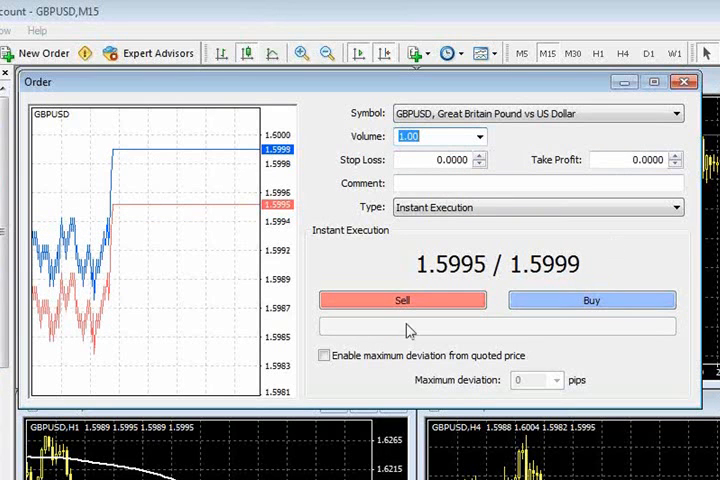
{"action": "mouse_move", "coordinate": [438, 200]}
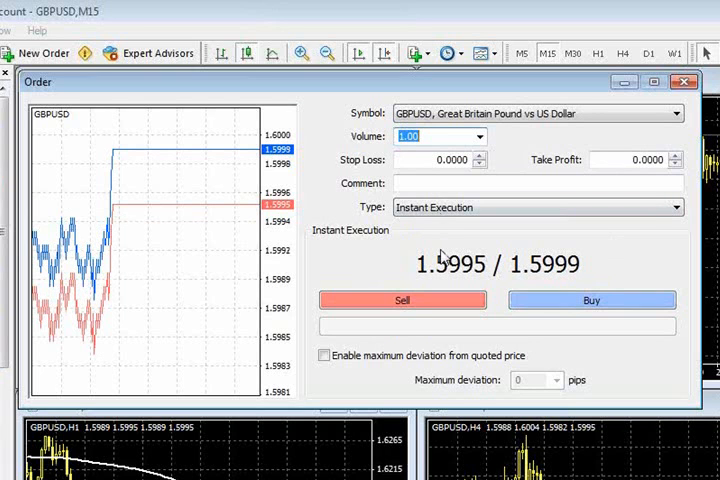
{"action": "left_click", "coordinate": [538, 184]}
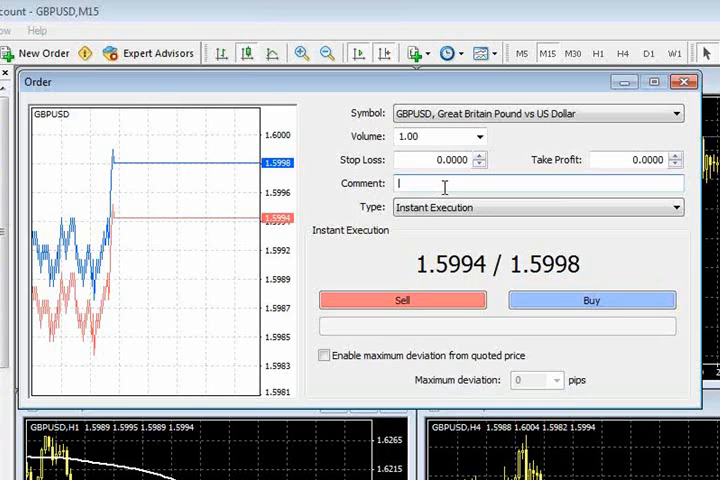
- Enter "comment" in the order ticket's Comment field
{"action": "type", "text": "comment"}
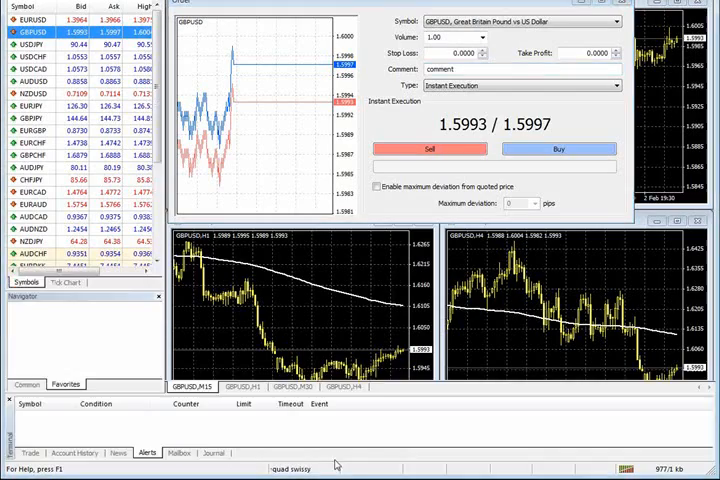
- Show the Terminal's trade list and enable its Comment column
{"action": "left_click", "coordinate": [30, 452]}
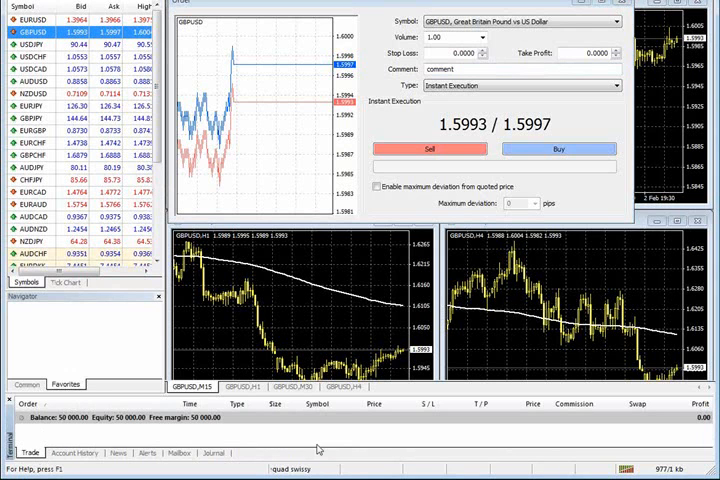
{"action": "mouse_move", "coordinate": [254, 420]}
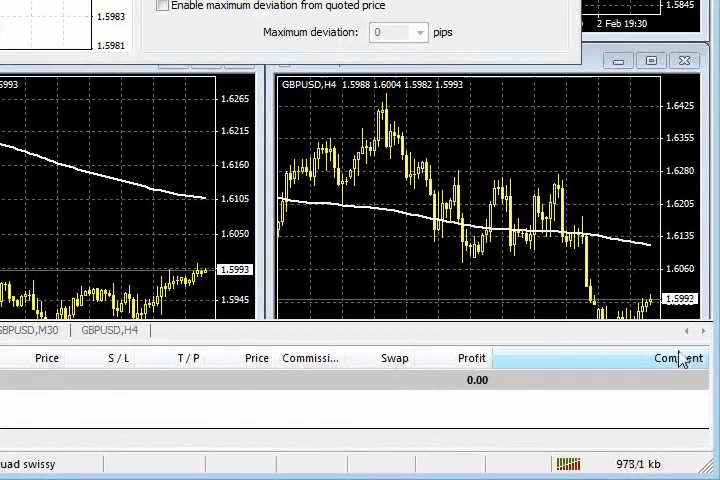
{"action": "mouse_move", "coordinate": [378, 454]}
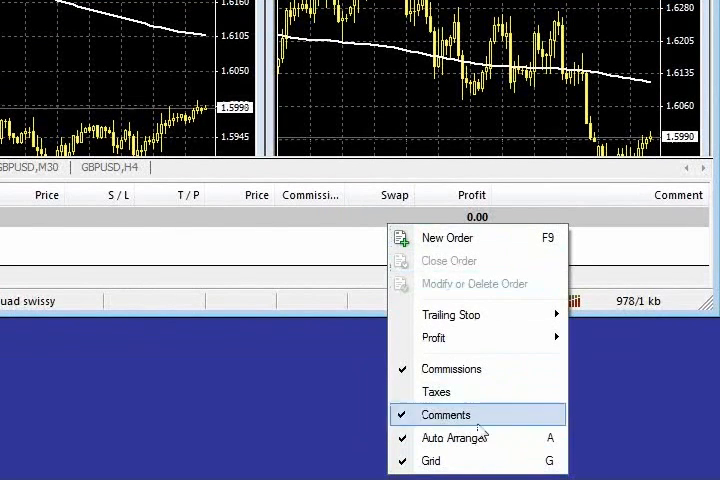
{"action": "left_click", "coordinate": [448, 238]}
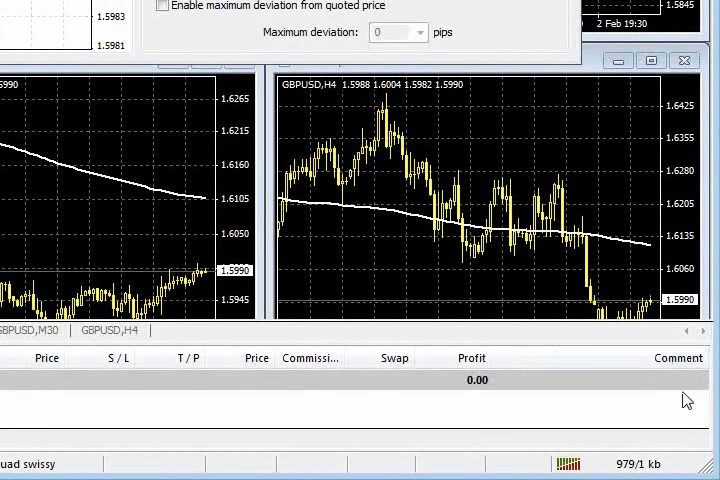
{"action": "mouse_move", "coordinate": [684, 384]}
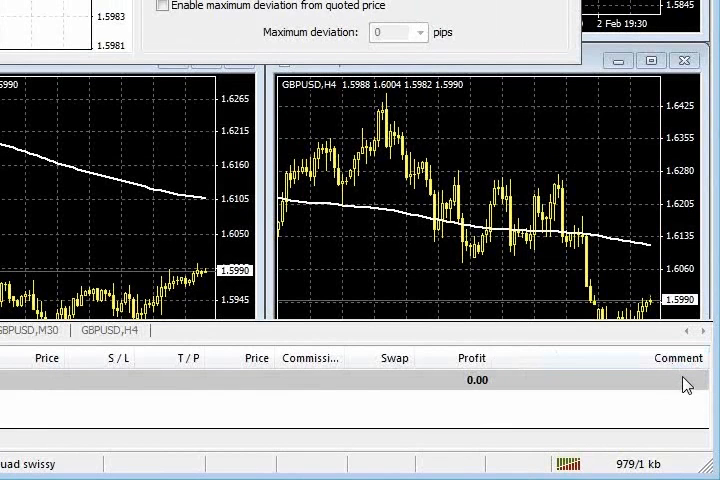
{"action": "mouse_move", "coordinate": [612, 390]}
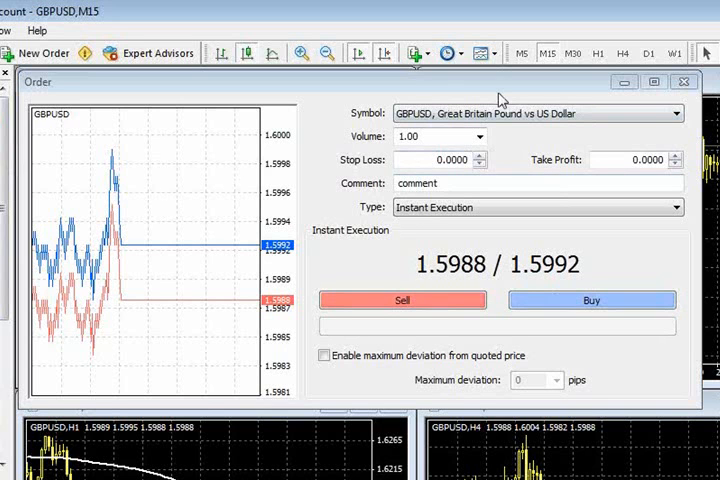
- Switch the GBPUSD ticket to Pending Order and list the Buy/Sell Limit and Stop types
{"action": "left_click", "coordinate": [676, 208]}
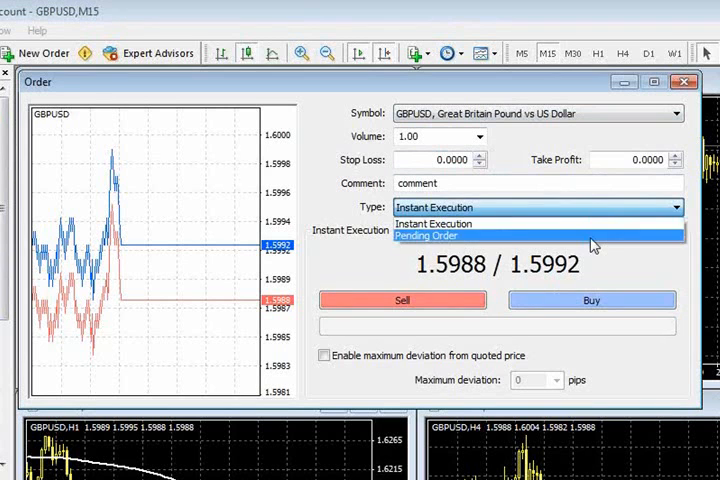
{"action": "left_click", "coordinate": [428, 236]}
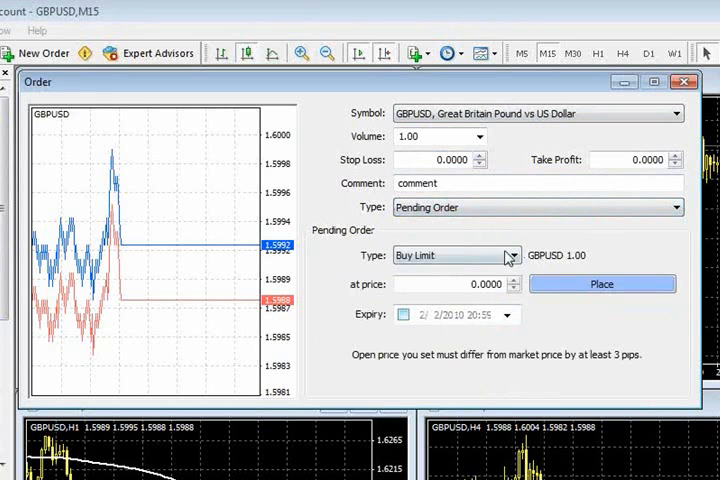
{"action": "left_click", "coordinate": [510, 256]}
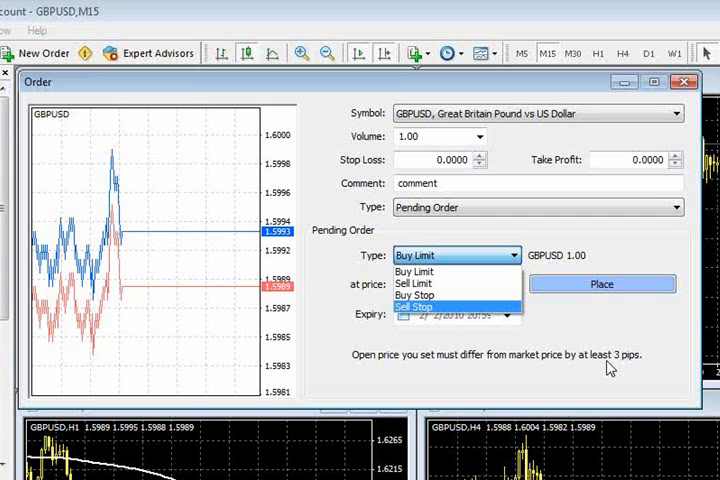
{"action": "left_click", "coordinate": [414, 272]}
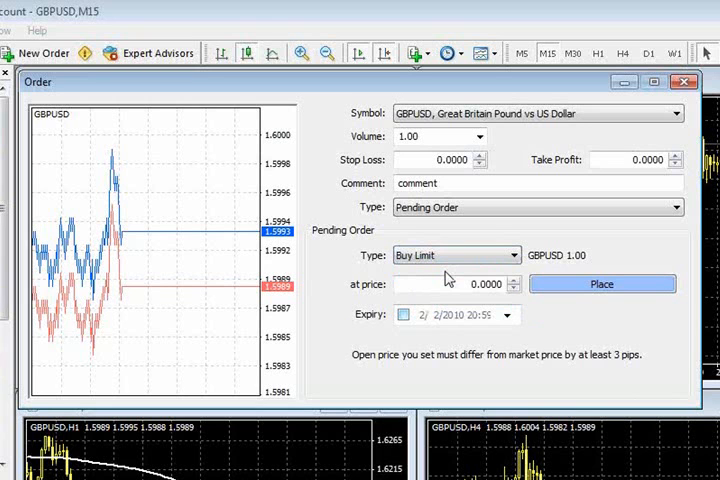
{"action": "left_click", "coordinate": [510, 256]}
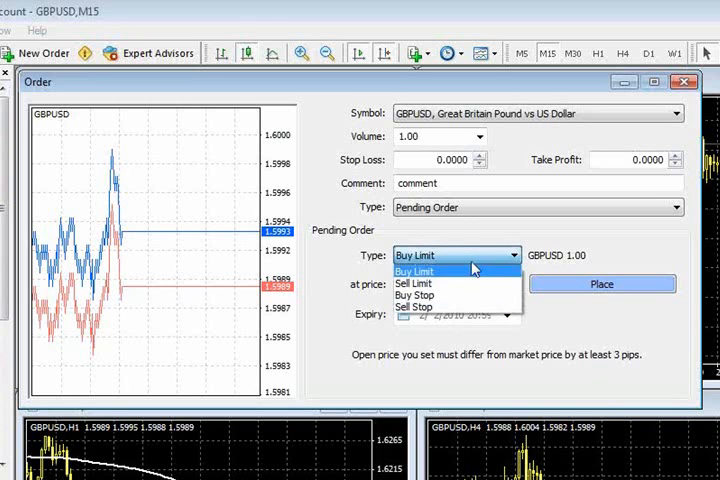
- Make the pending order type Buy Stop
{"action": "left_click", "coordinate": [412, 284]}
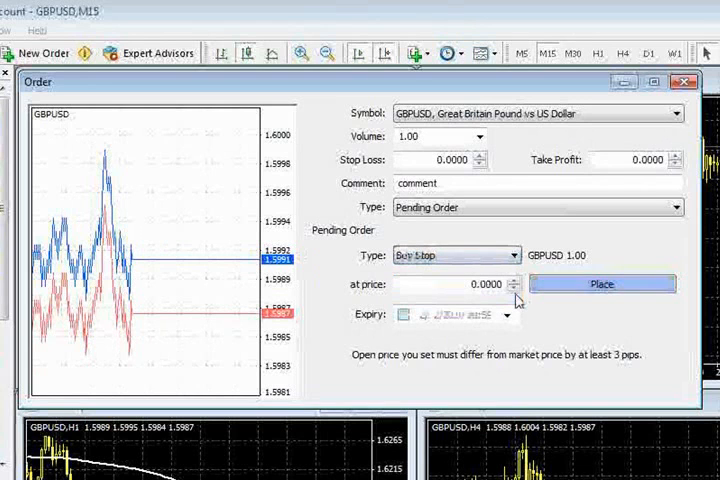
{"action": "left_click", "coordinate": [404, 316]}
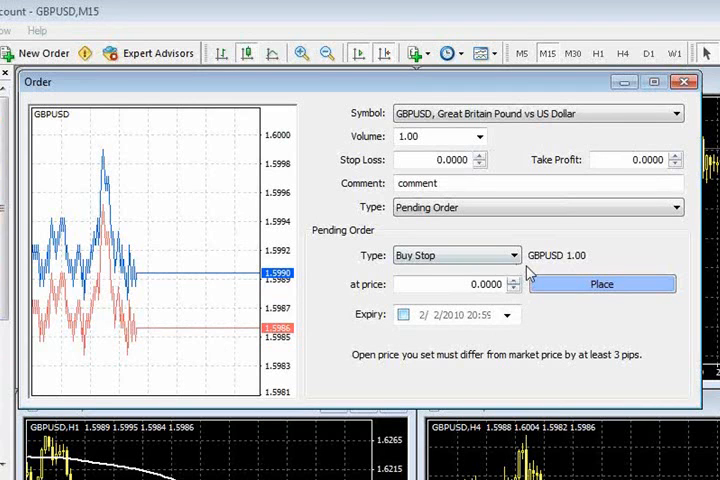
{"action": "left_click", "coordinate": [456, 256]}
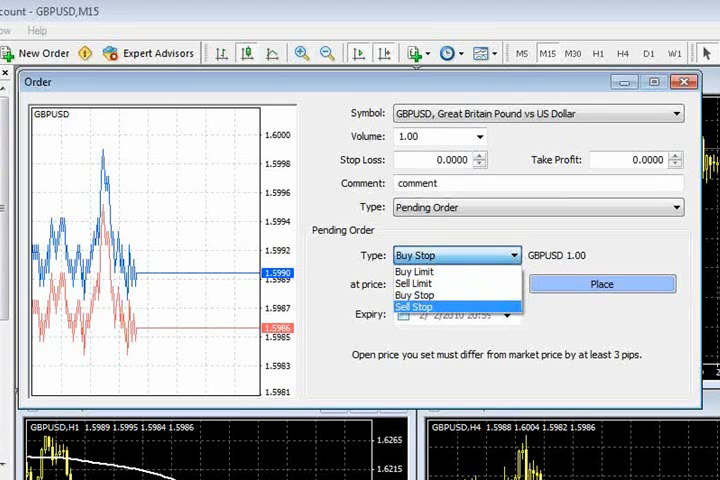
{"action": "mouse_move", "coordinate": [464, 272]}
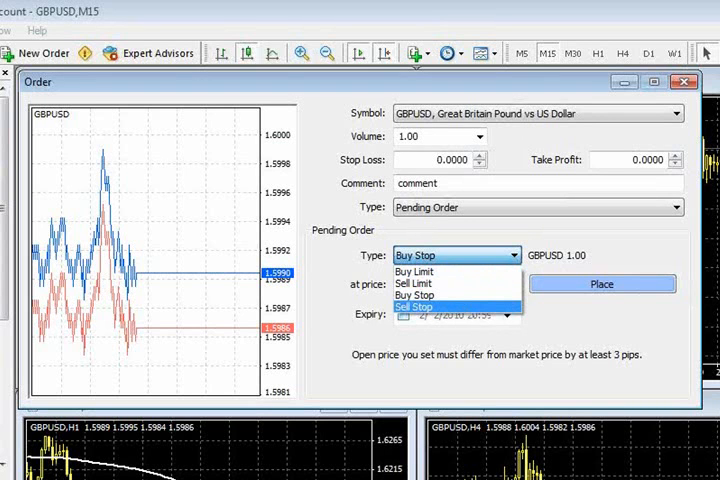
{"action": "left_click", "coordinate": [414, 296]}
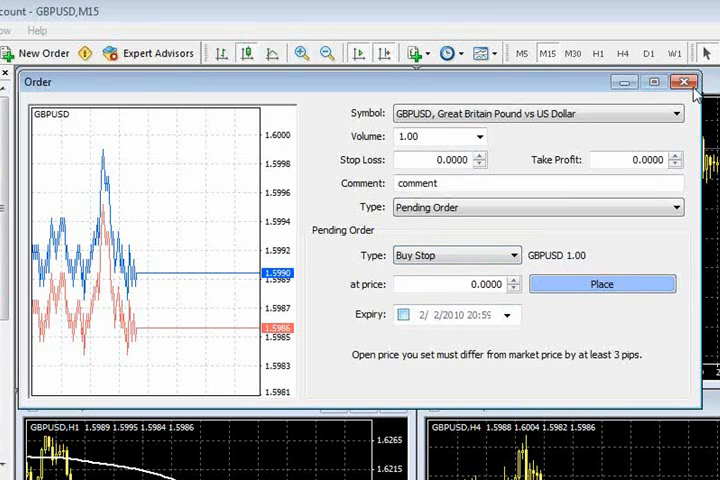
- Close the GBPUSD order ticket without sending the Buy Stop order
{"action": "left_click", "coordinate": [686, 82]}
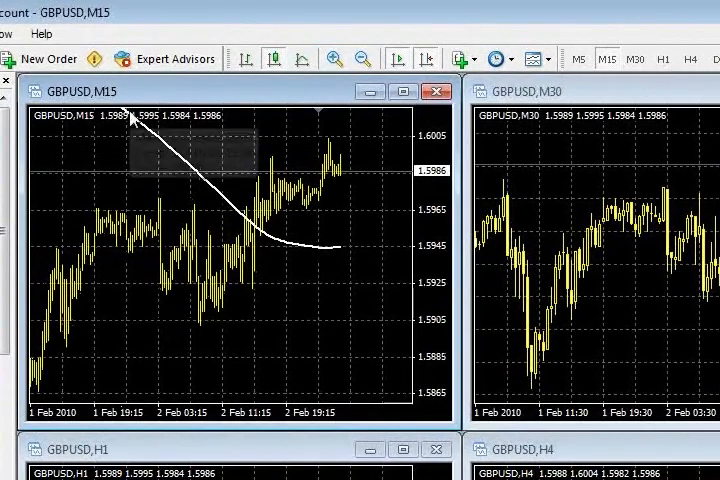
{"action": "mouse_move", "coordinate": [428, 196]}
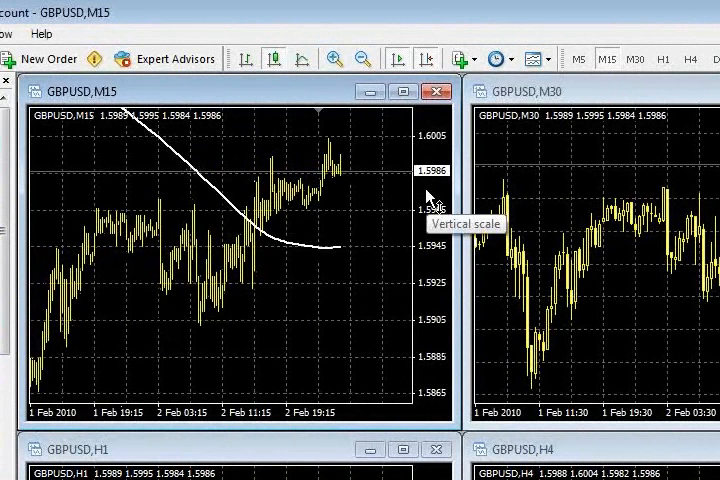
{"action": "mouse_move", "coordinate": [300, 210]}
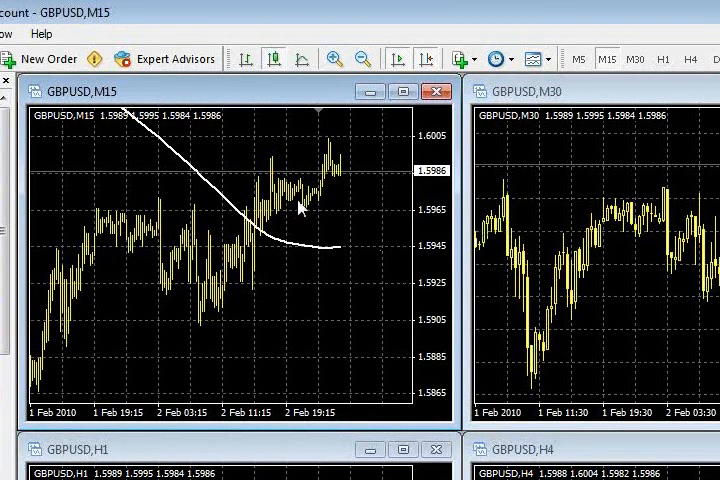
{"action": "mouse_move", "coordinate": [440, 144]}
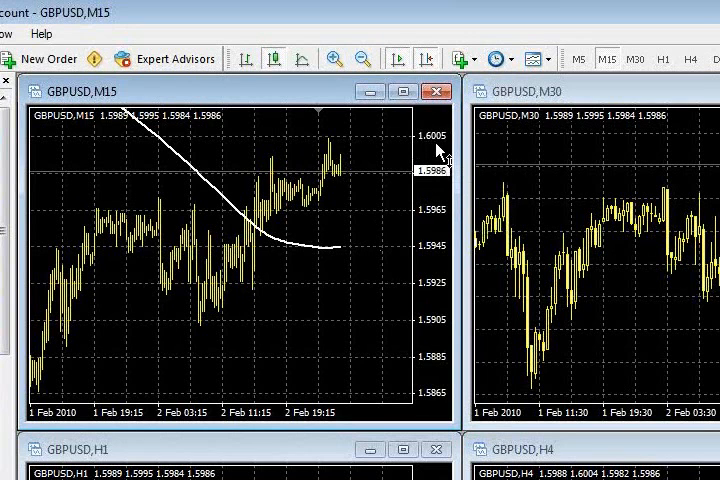
{"action": "mouse_move", "coordinate": [356, 160]}
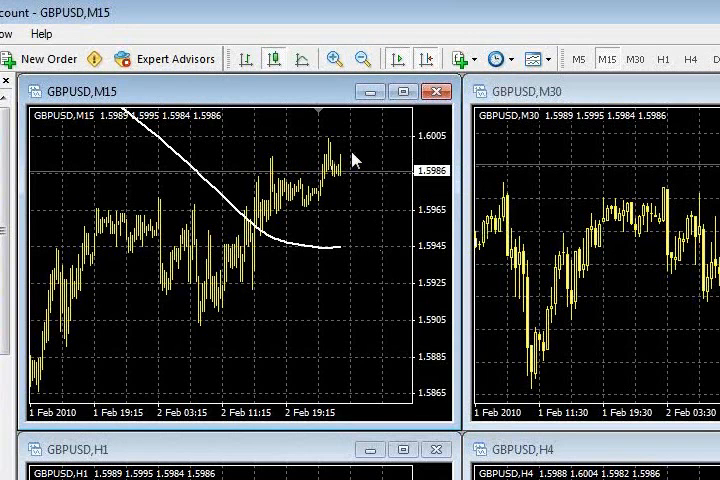
{"action": "mouse_move", "coordinate": [360, 150]}
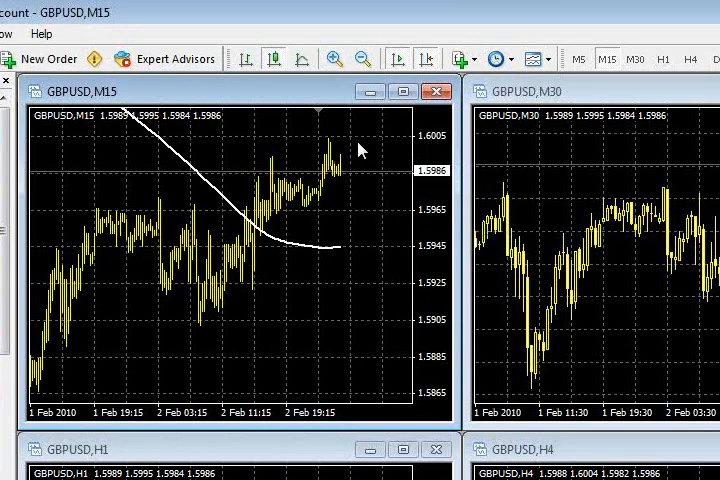
{"action": "mouse_move", "coordinate": [396, 144]}
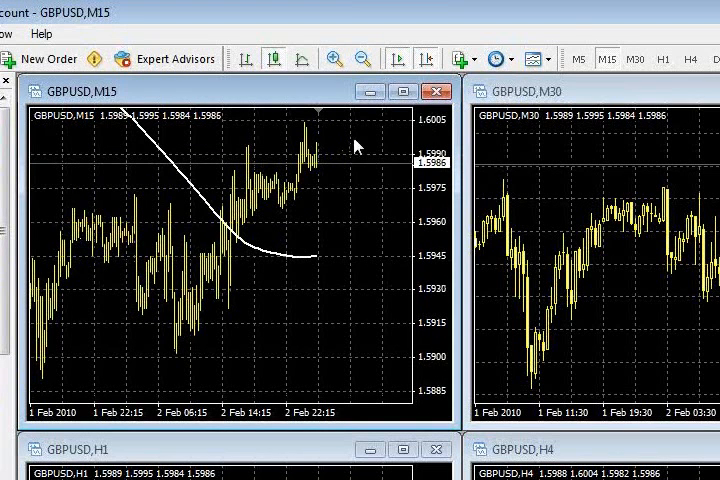
{"action": "mouse_move", "coordinate": [320, 164]}
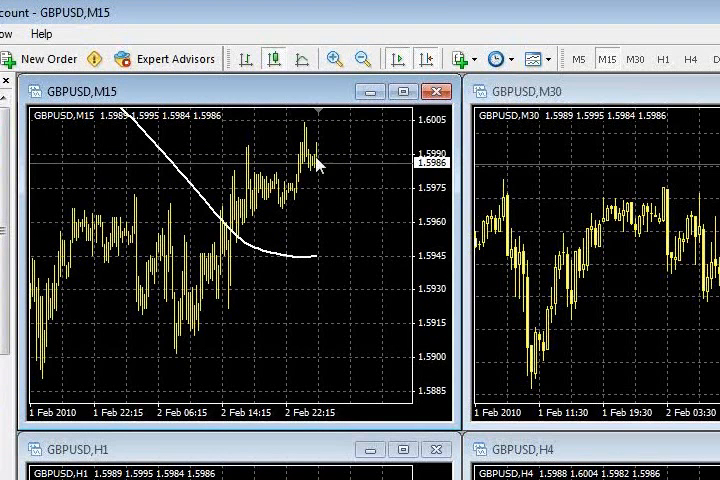
{"action": "mouse_move", "coordinate": [332, 128]}
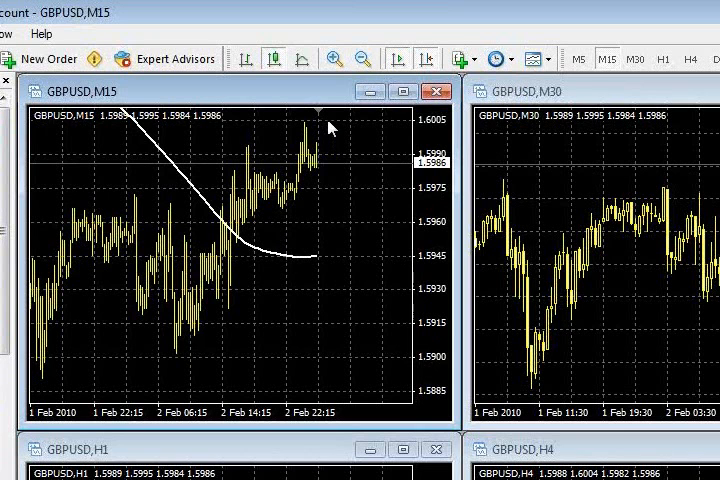
- Show the chart's Trading menu offering Buy Stop and Sell Limit at the clicked price level
{"action": "right_click", "coordinate": [330, 128]}
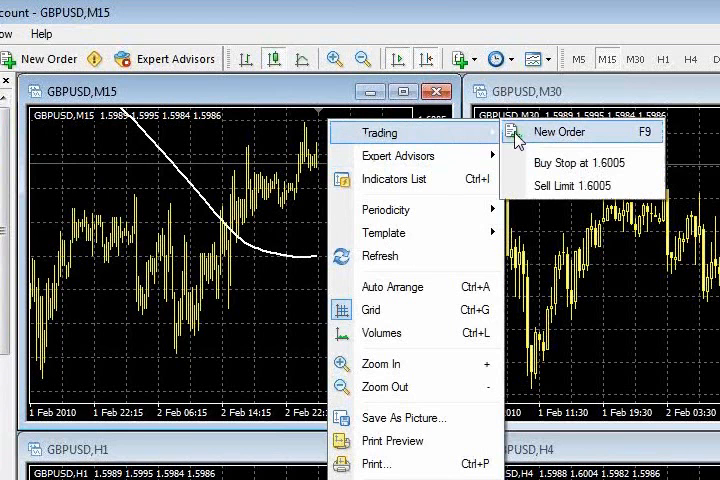
{"action": "mouse_move", "coordinate": [548, 148]}
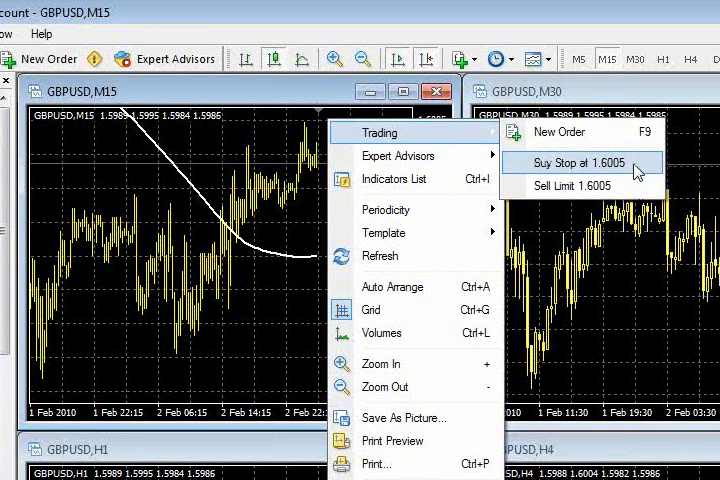
{"action": "mouse_move", "coordinate": [544, 176]}
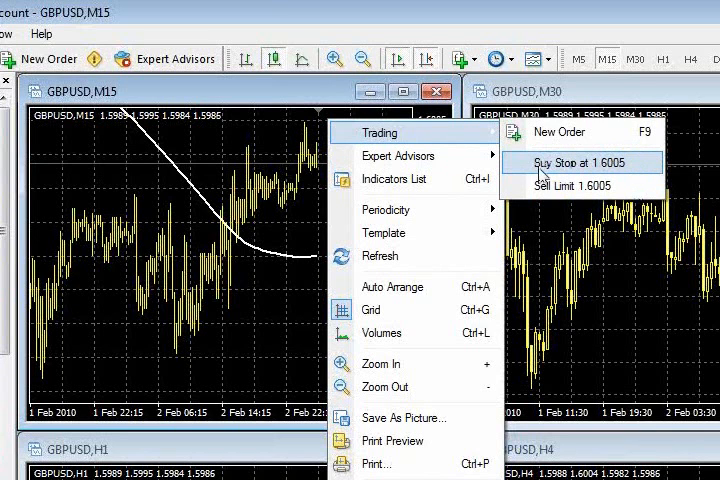
{"action": "mouse_move", "coordinate": [632, 172]}
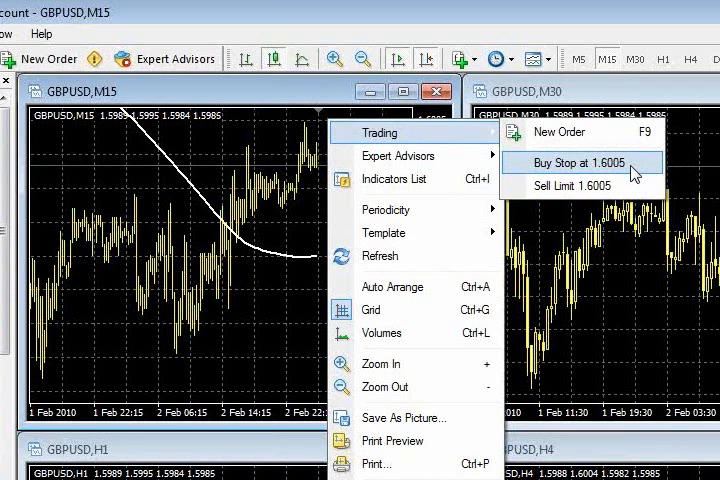
{"action": "mouse_move", "coordinate": [568, 176]}
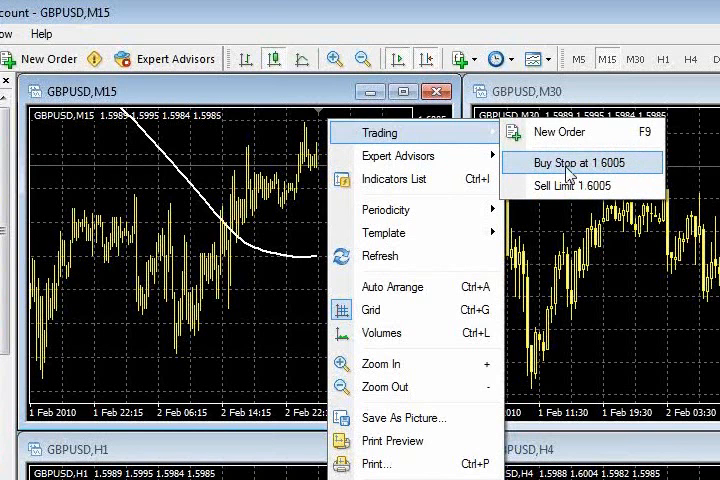
{"action": "mouse_move", "coordinate": [650, 172]}
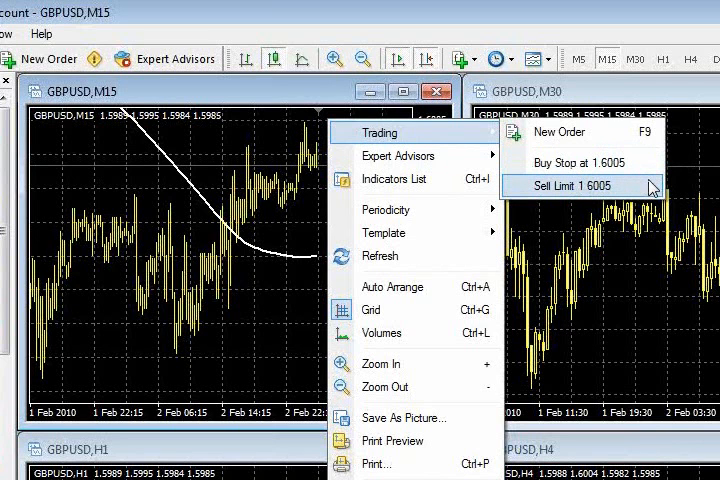
{"action": "mouse_move", "coordinate": [620, 196]}
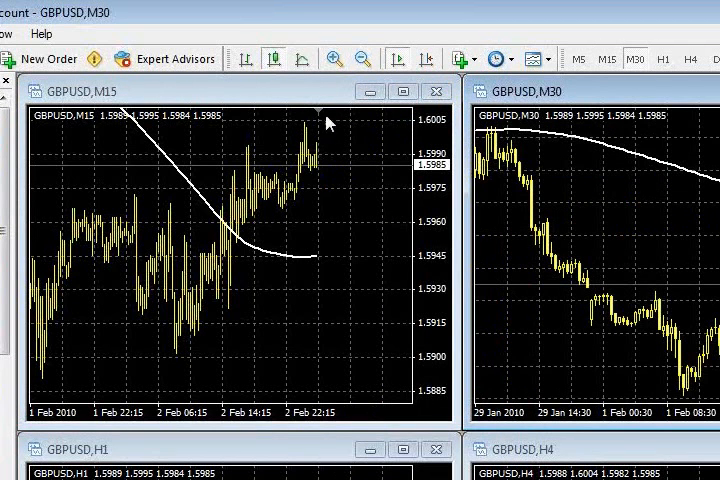
{"action": "mouse_move", "coordinate": [332, 132]}
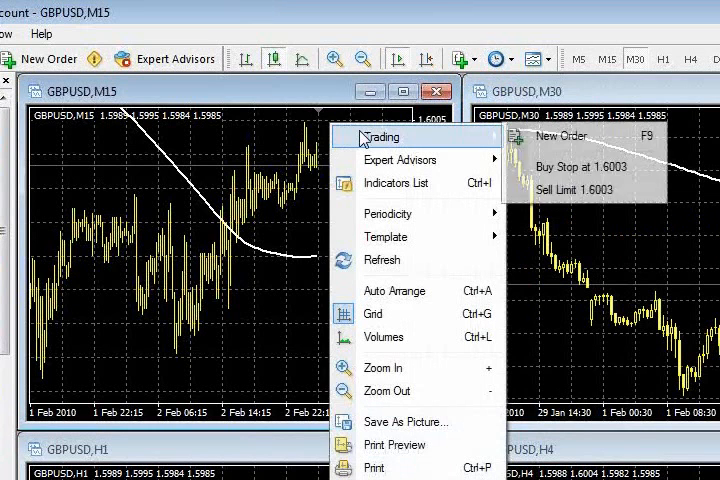
{"action": "mouse_move", "coordinate": [584, 190]}
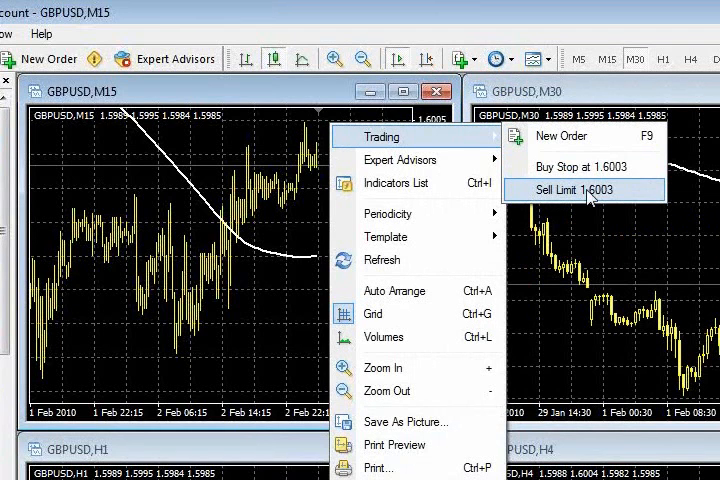